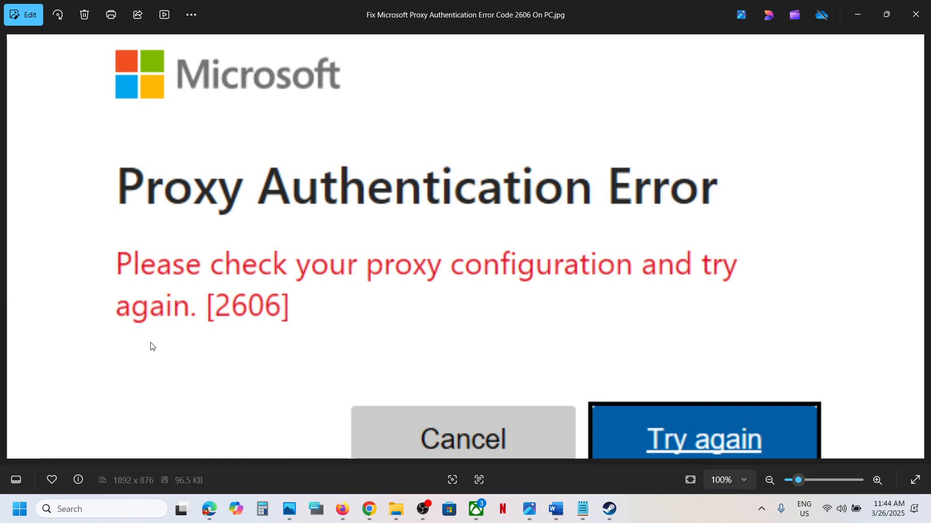
mouse_move(450, 359)
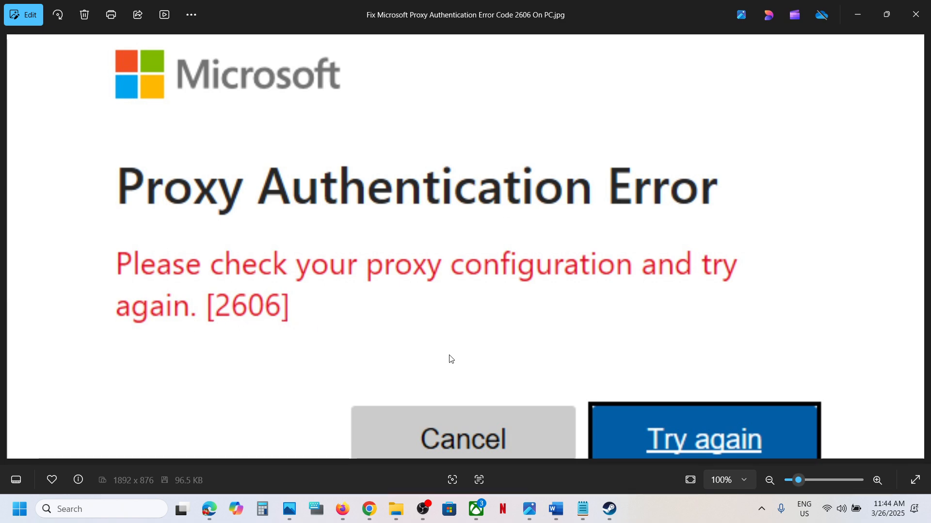
mouse_move(568, 415)
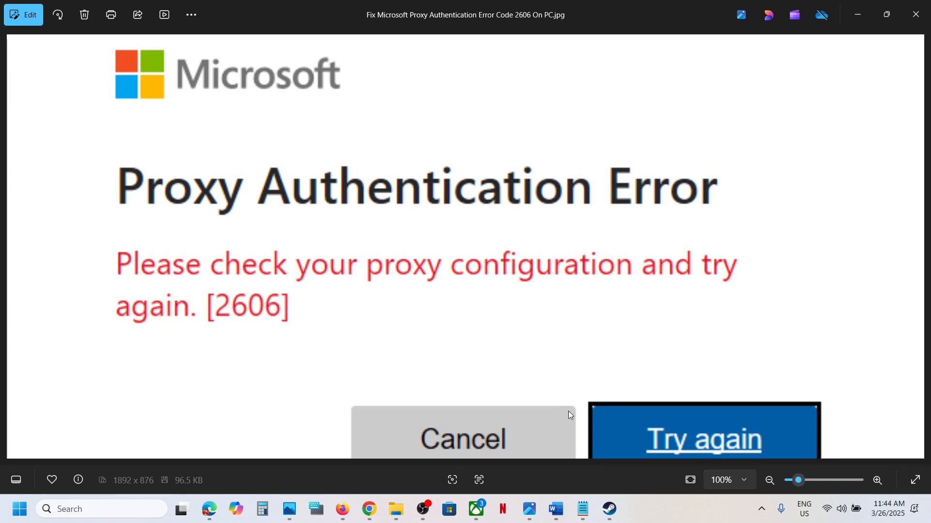
In the Word notes, highlight the Microsoft account wording and the RunDll32 InetCpl.cpl,ResetIEtoDefaults line.
left_click(555, 508)
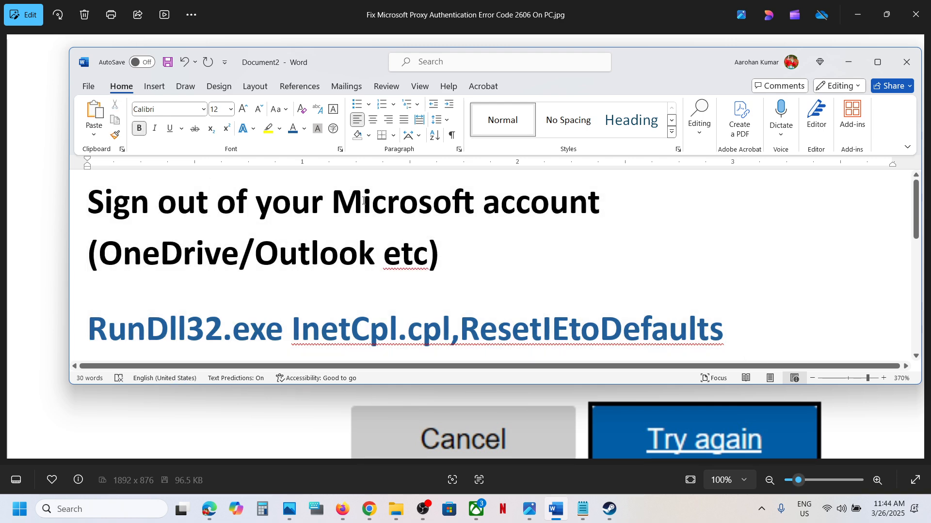
left_click_drag(331, 202, 599, 202)
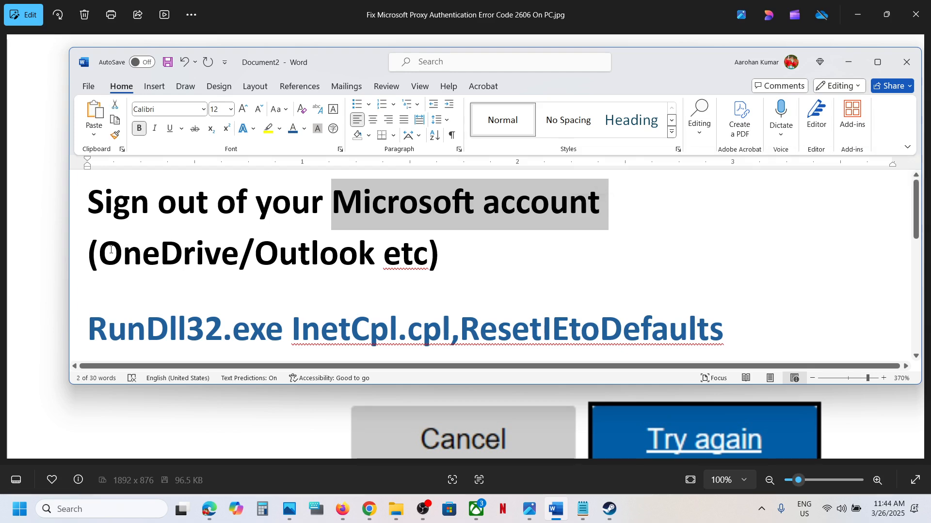
double_click(169, 253)
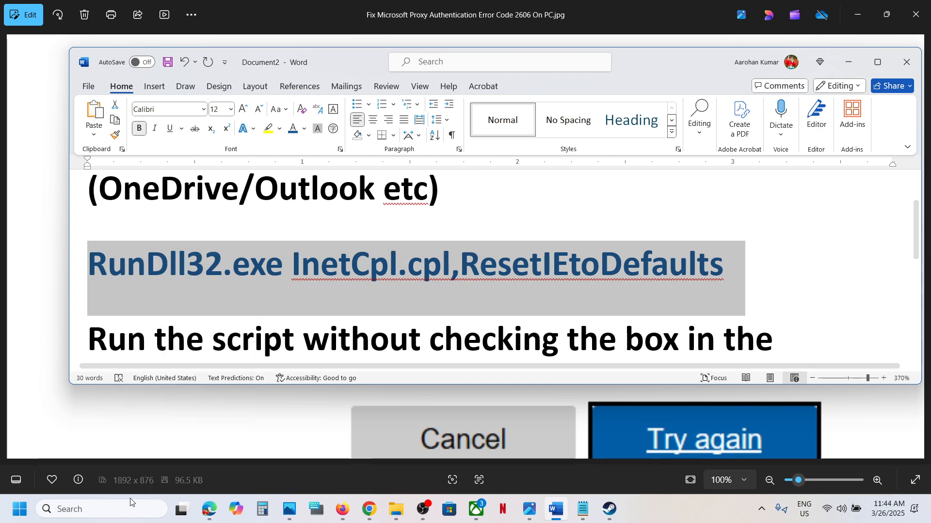
Run RunDll32.exe InetCpl.cpl,ResetIEtoDefaults from a Command Prompt launched as administrator via search.
type("cmd")
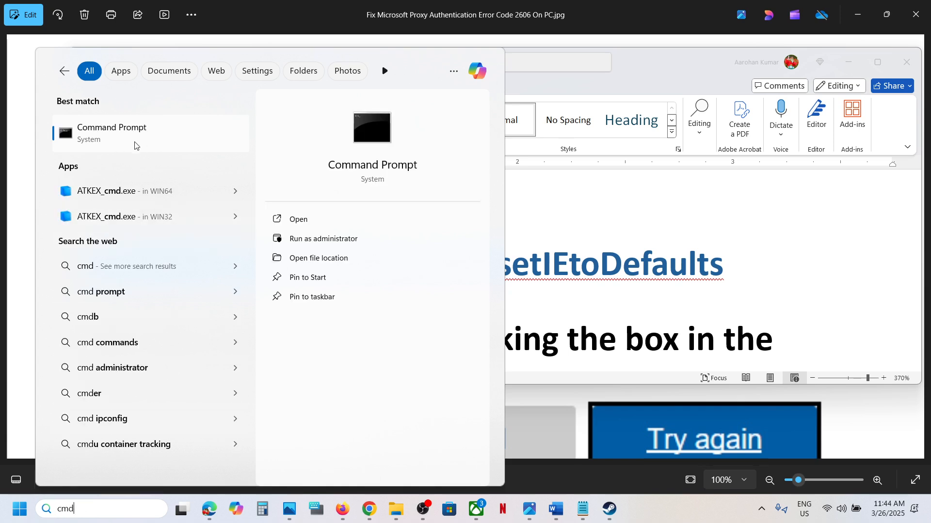
right_click(111, 133)
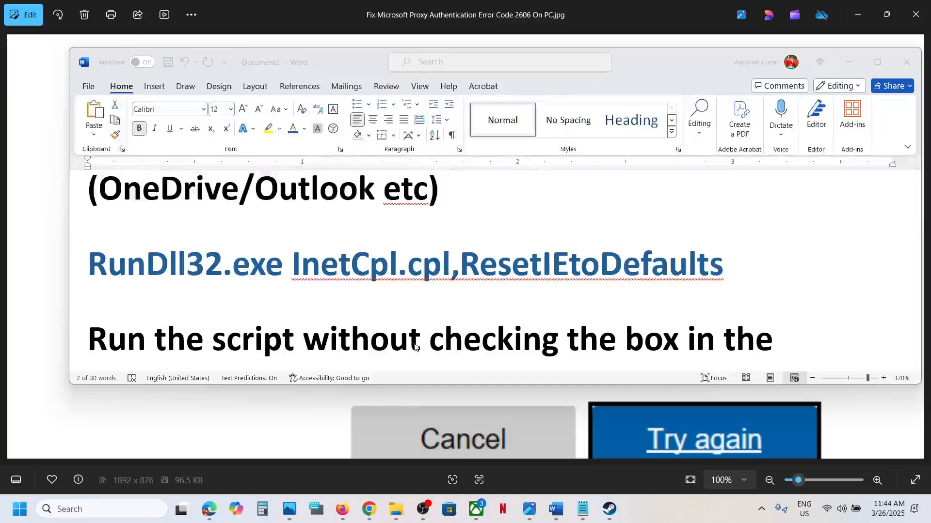
left_click(634, 508)
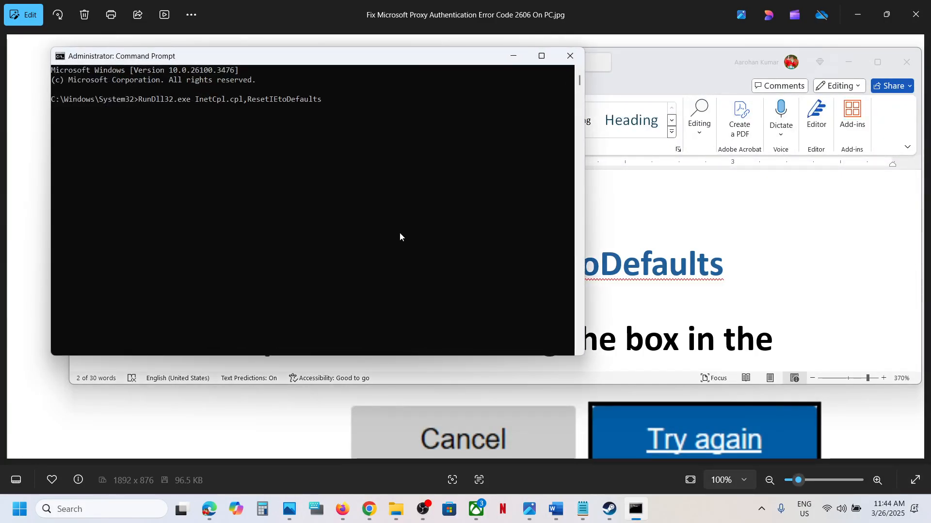
key("Enter")
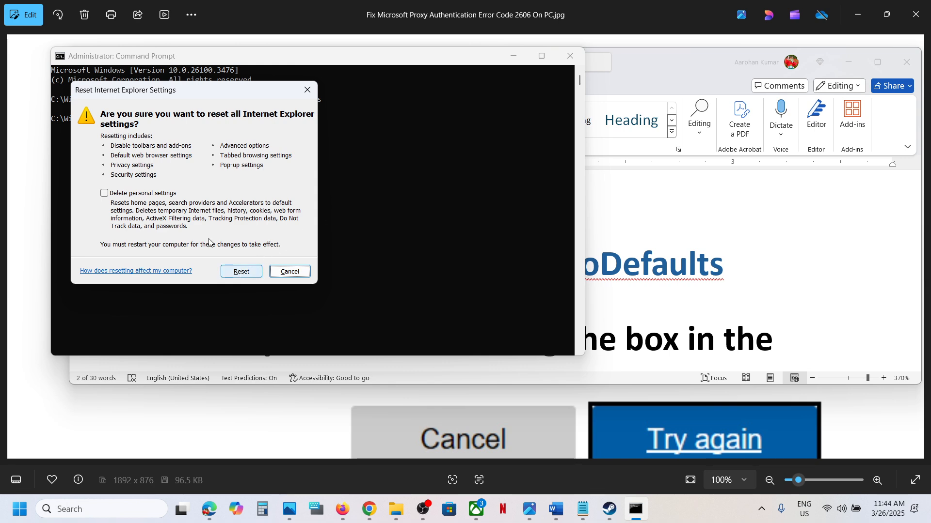
mouse_move(117, 116)
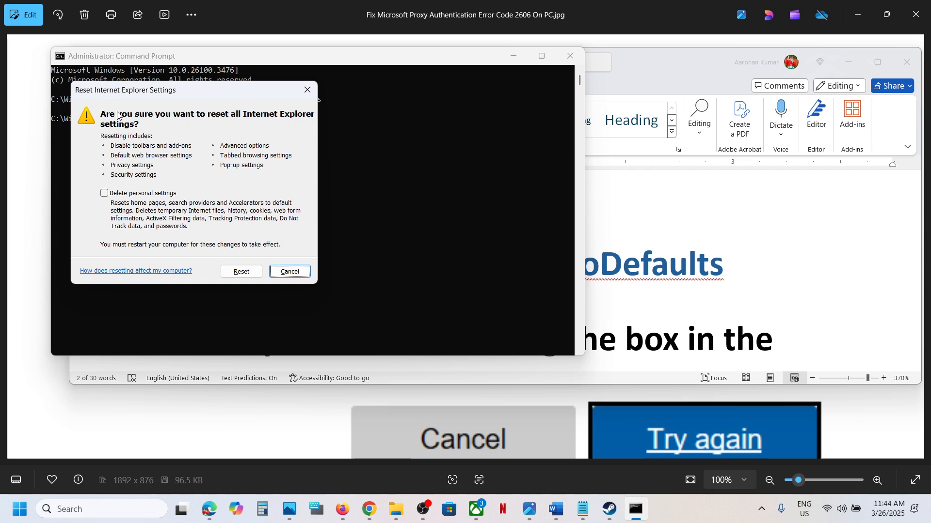
mouse_move(269, 123)
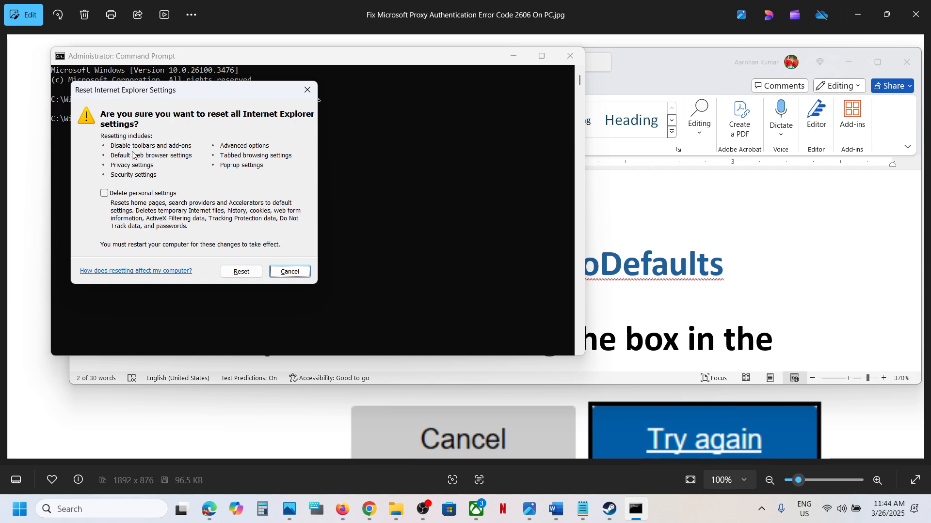
mouse_move(134, 161)
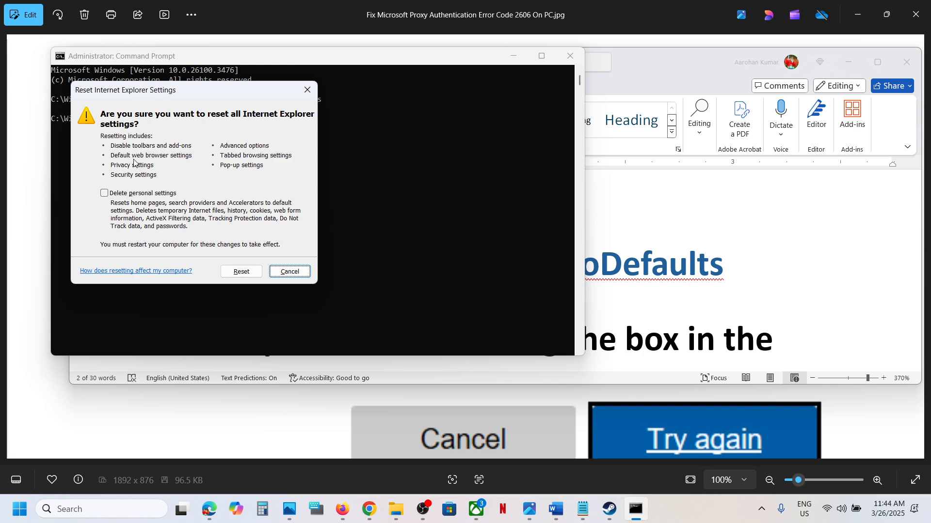
mouse_move(125, 183)
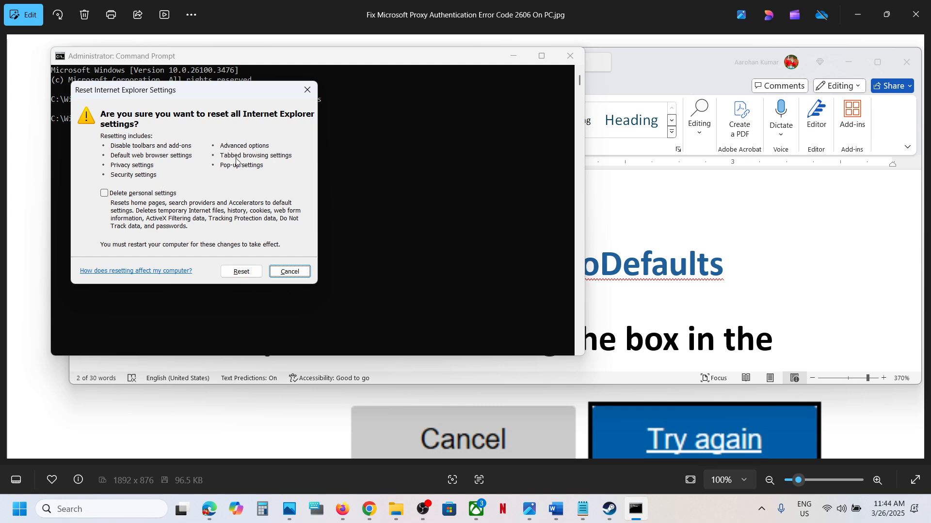
mouse_move(264, 175)
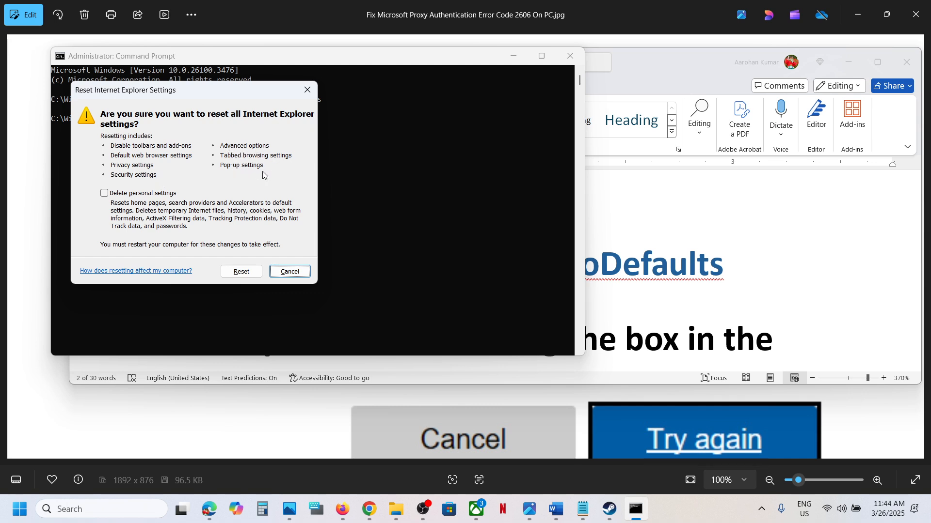
mouse_move(127, 203)
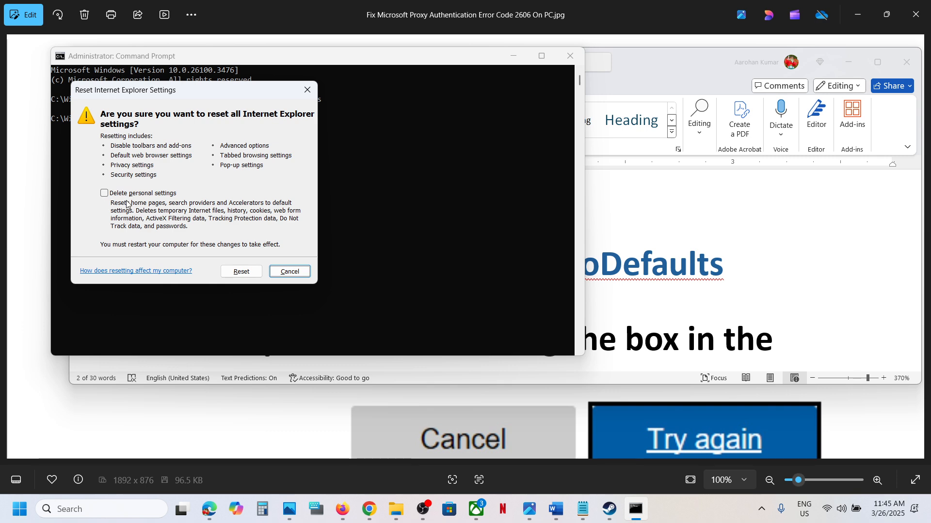
mouse_move(128, 205)
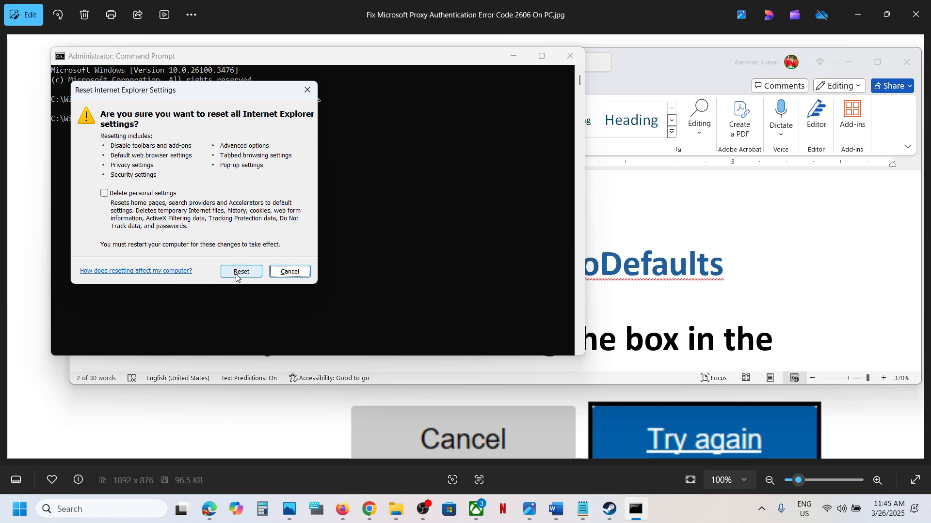
Reset Internet Explorer settings without deleting personal settings, then close the completion notice.
left_click(240, 272)
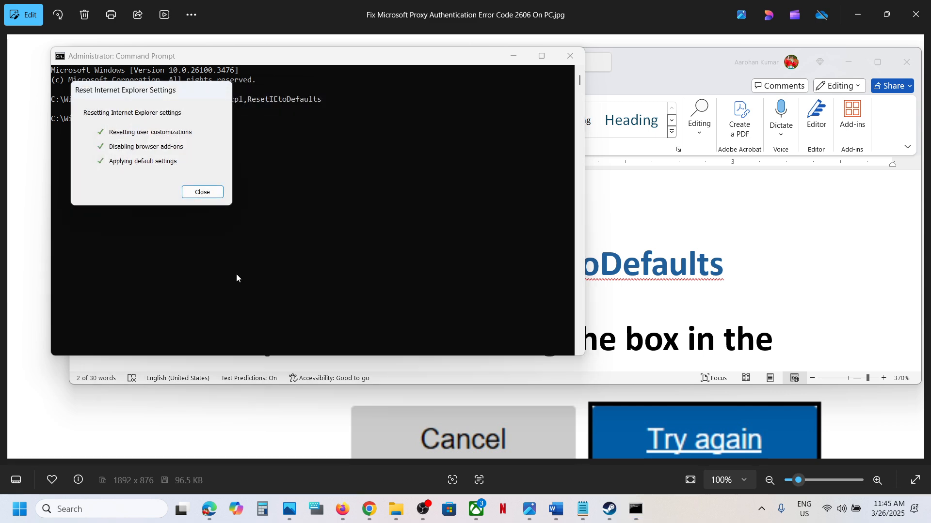
left_click(202, 192)
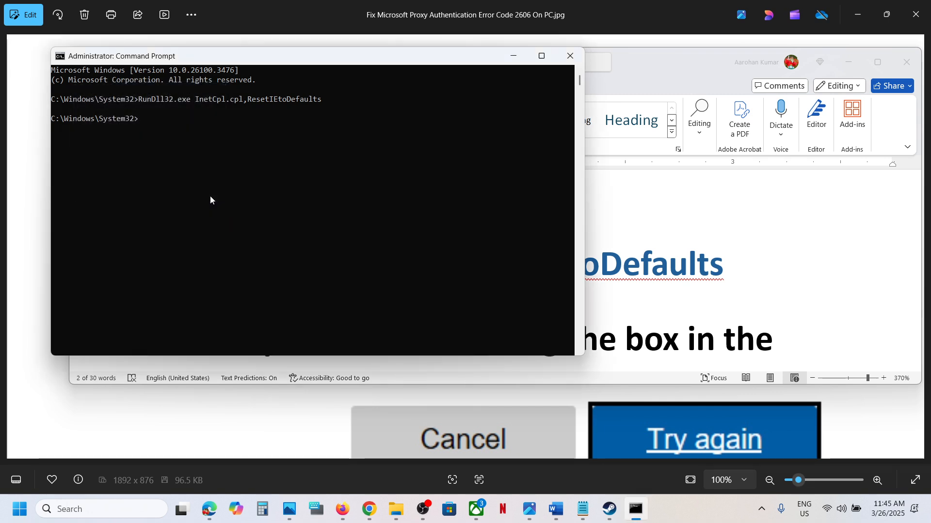
In the Word notes, highlight the final step about signing in to Outlook/OneDrive.
left_click(554, 508)
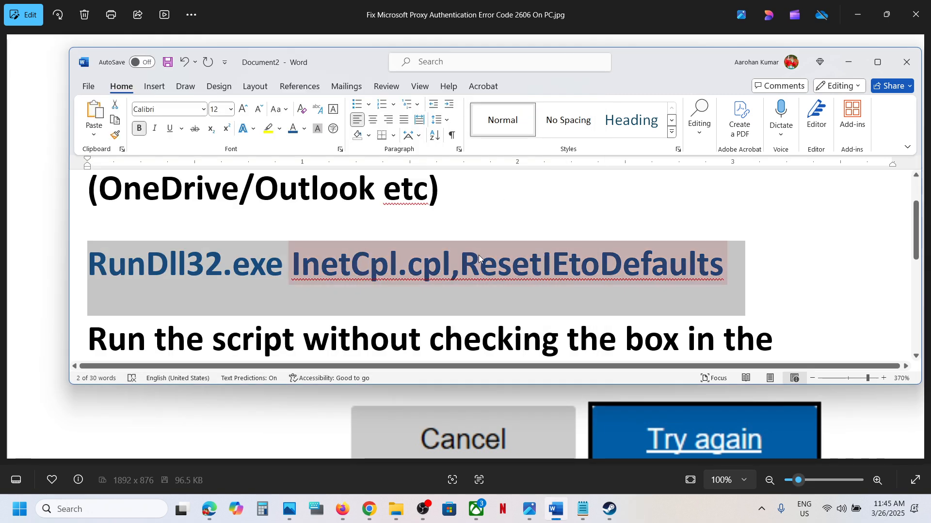
scroll("down", 3)
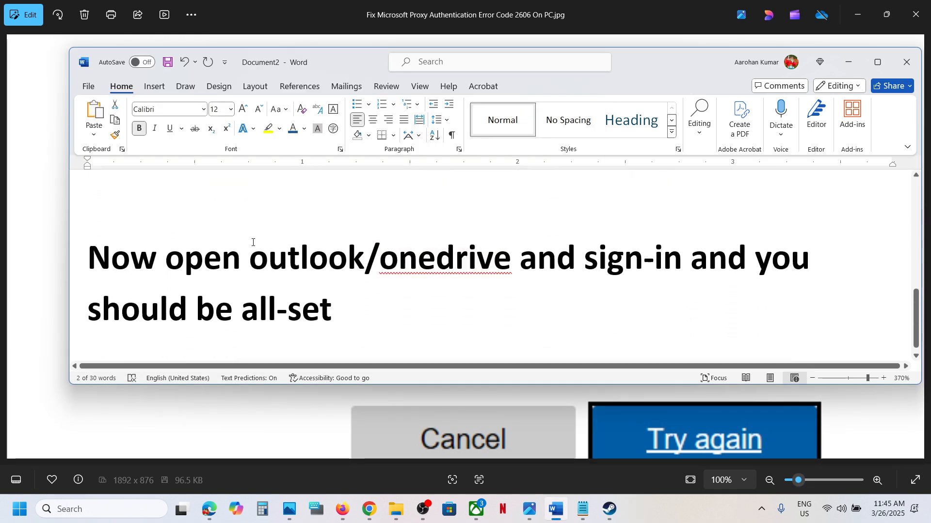
left_click_drag(88, 256, 574, 257)
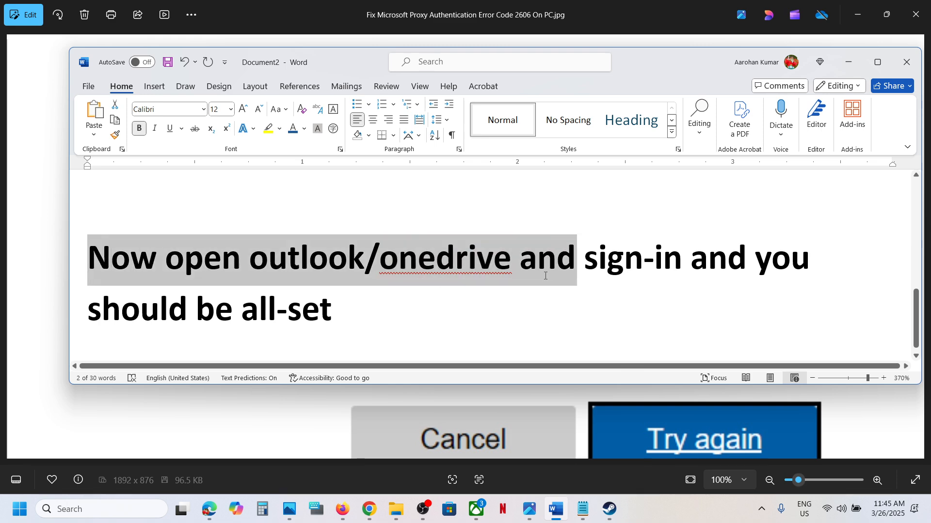